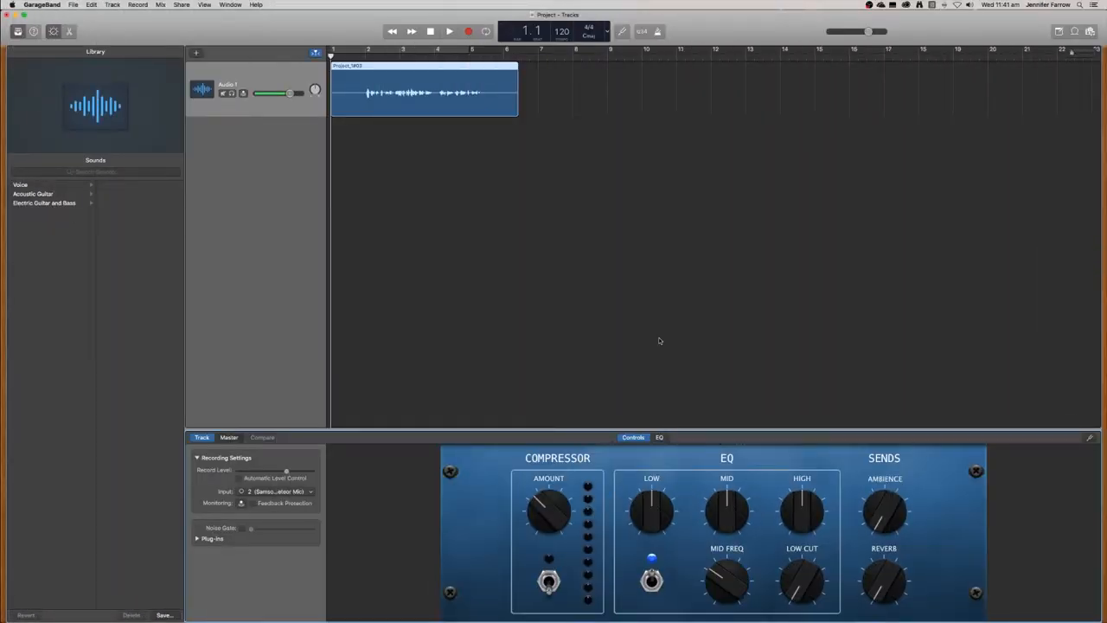
Step: Play the voice recording and switch on the voice track's Noise Gate during playback
{"action": "key", "text": "space"}
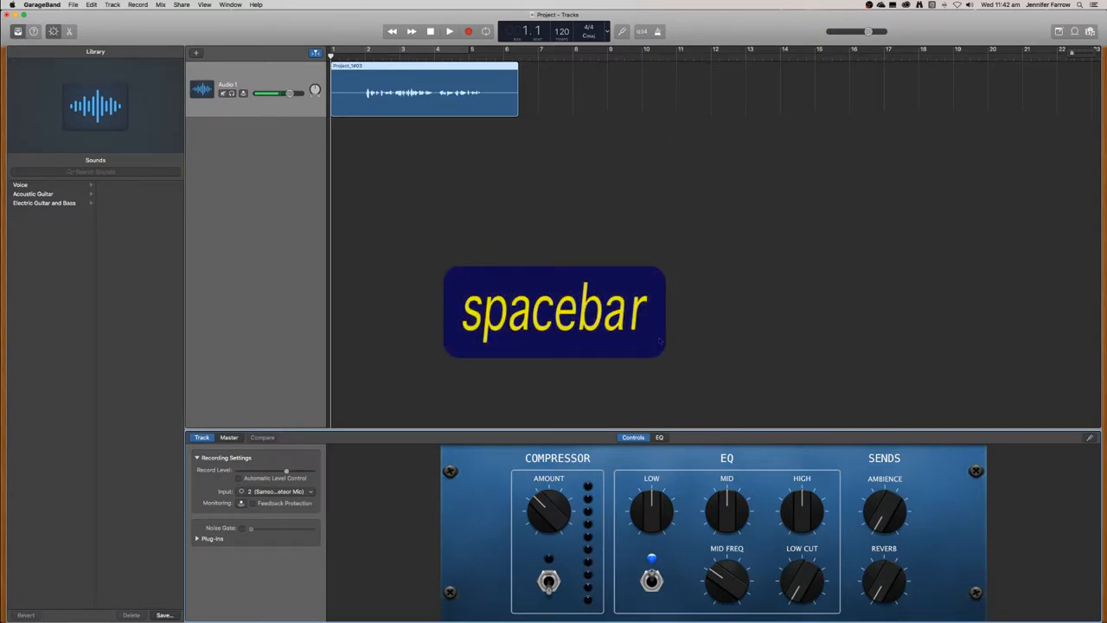
{"action": "key", "text": "space"}
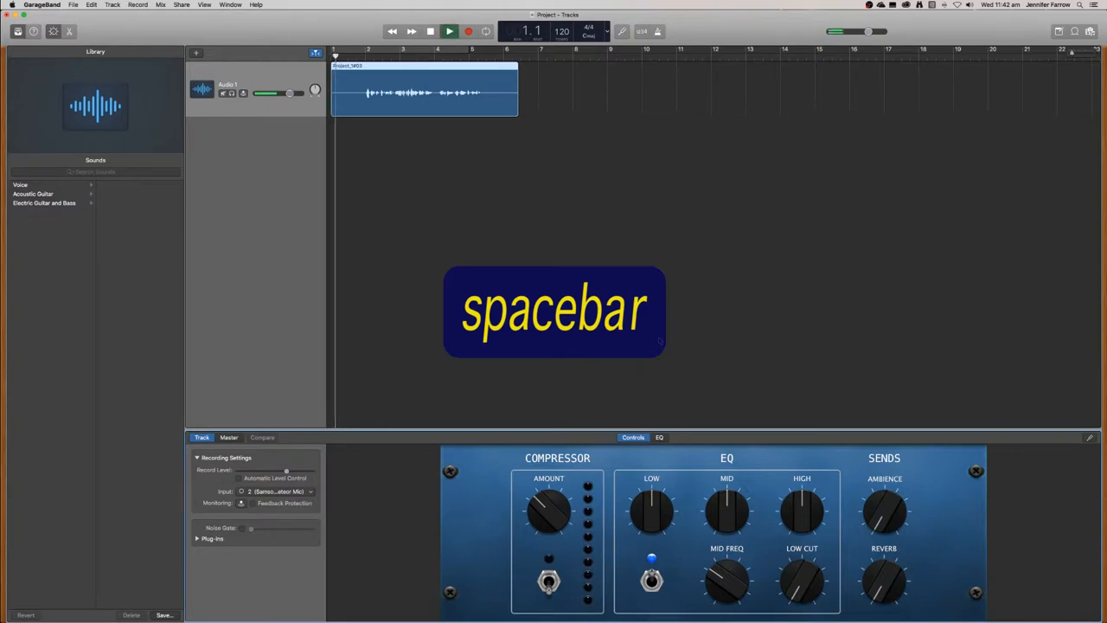
{"action": "key", "text": "space"}
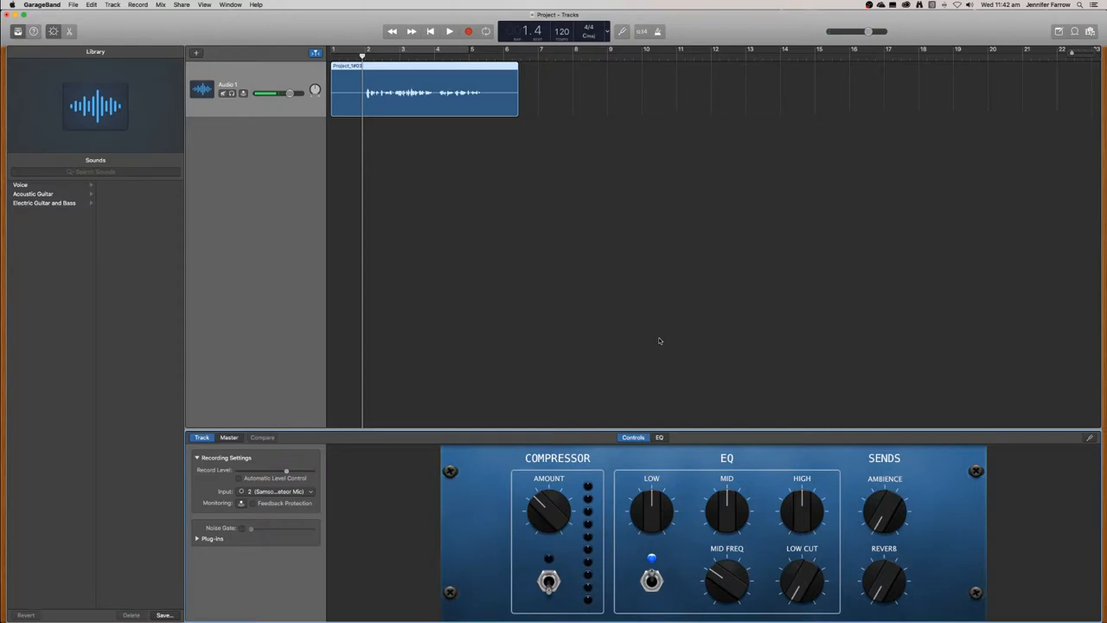
{"action": "key", "text": "return"}
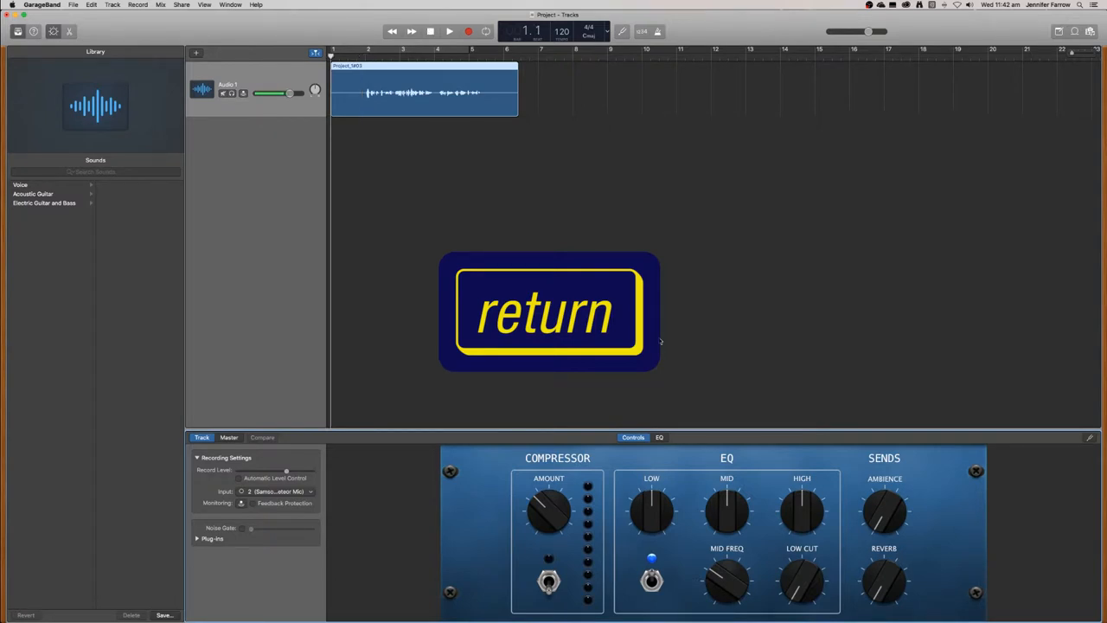
{"action": "key", "text": "return"}
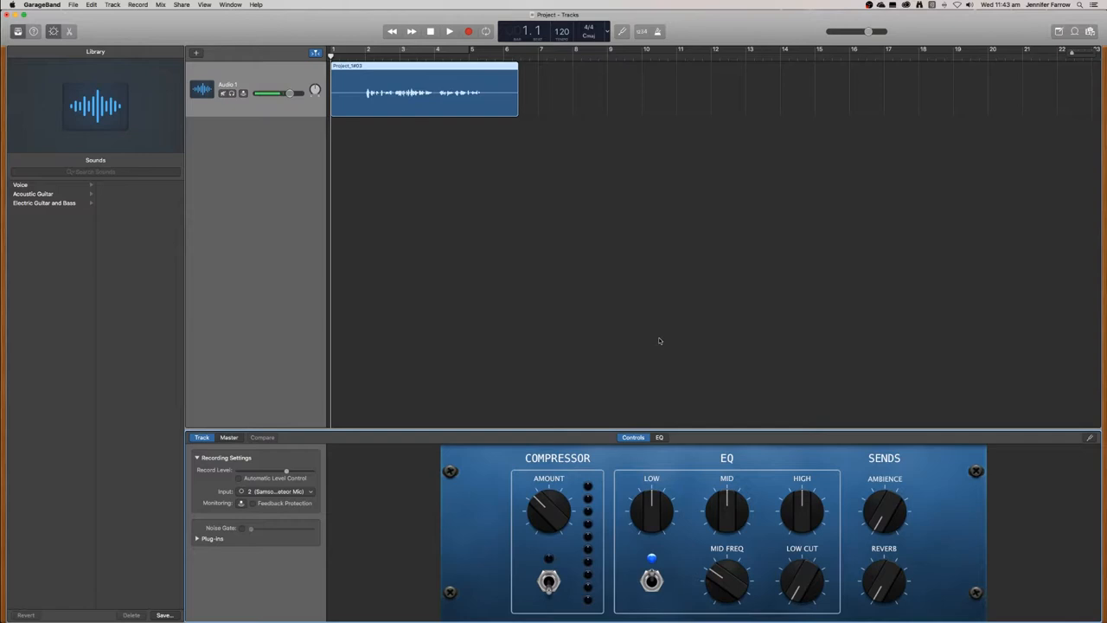
{"action": "left_click", "coordinate": [451, 30]}
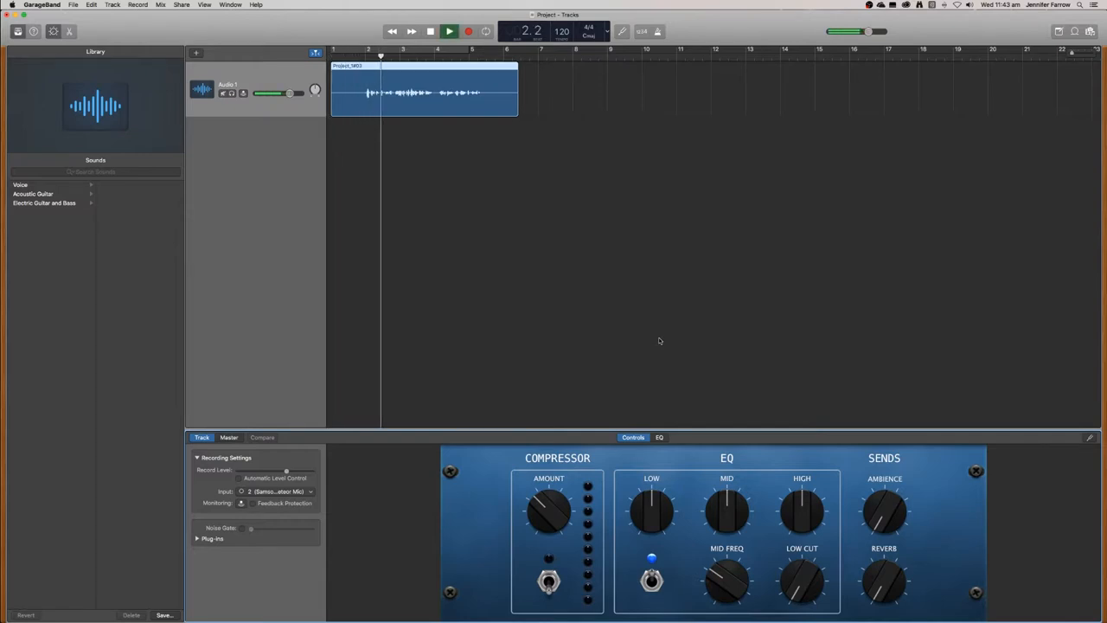
{"action": "left_click", "coordinate": [448, 31]}
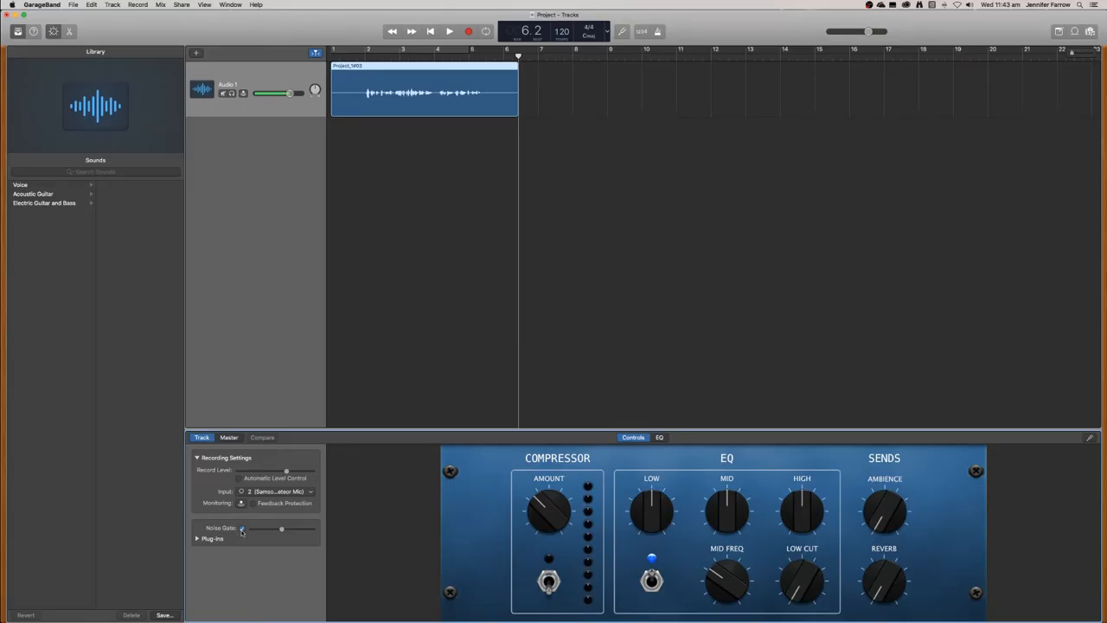
Step: Move the playhead to the project start and show the Noise Gate, Compressor and Channel EQ plug-ins
{"action": "key", "text": "b"}
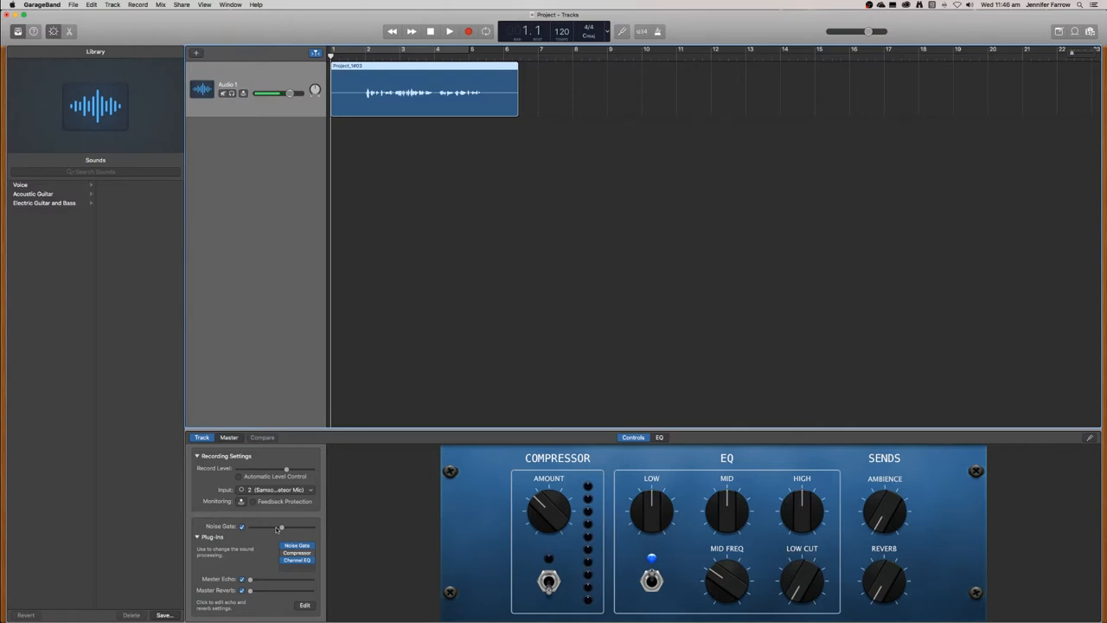
Step: Nudge the Noise Gate threshold up, then play and stop the voice clip to audition it
{"action": "left_click", "coordinate": [449, 30]}
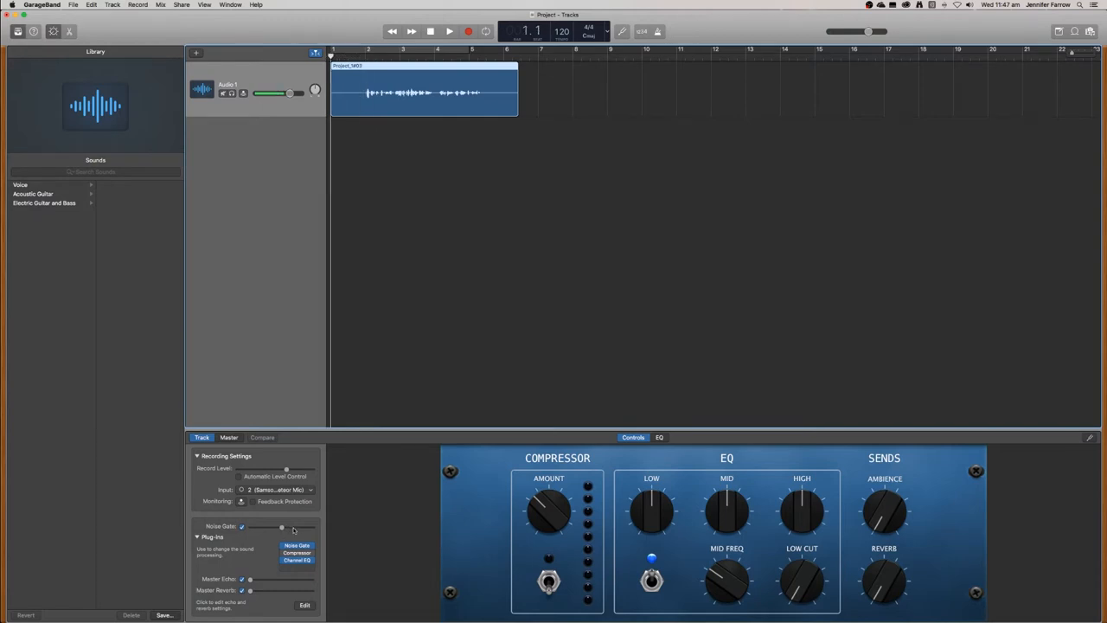
{"action": "left_click", "coordinate": [448, 31]}
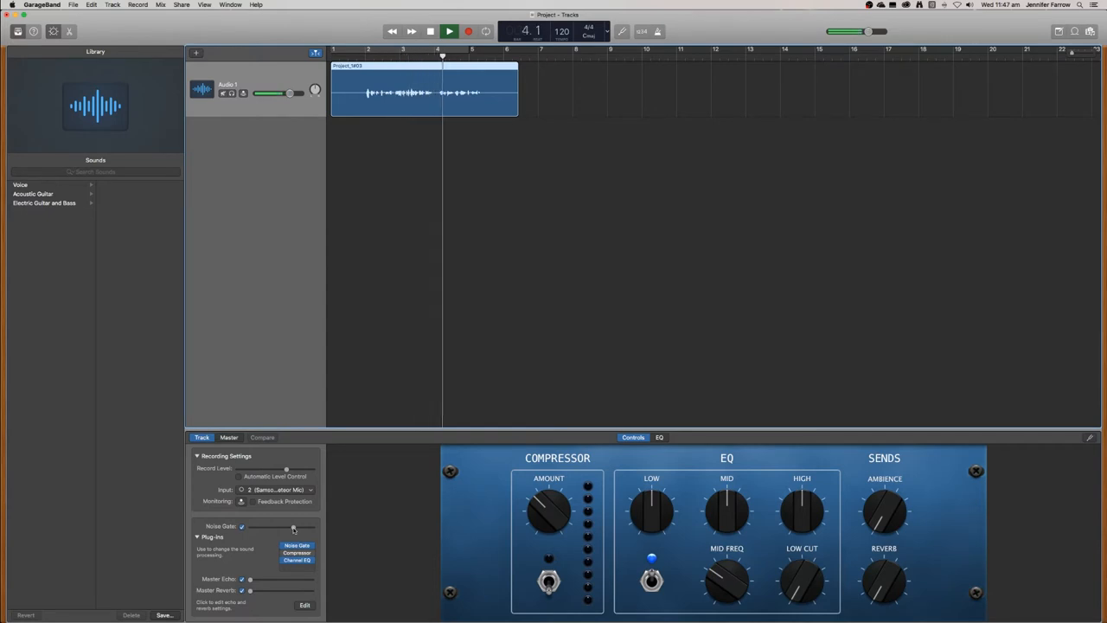
{"action": "left_click", "coordinate": [448, 31]}
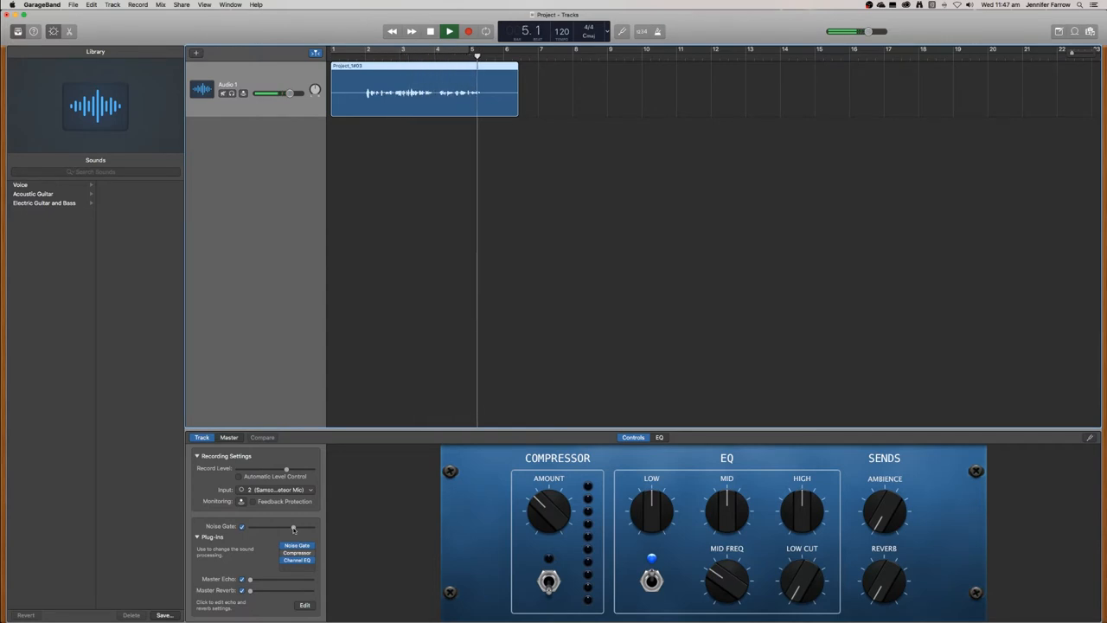
{"action": "left_click", "coordinate": [439, 30]}
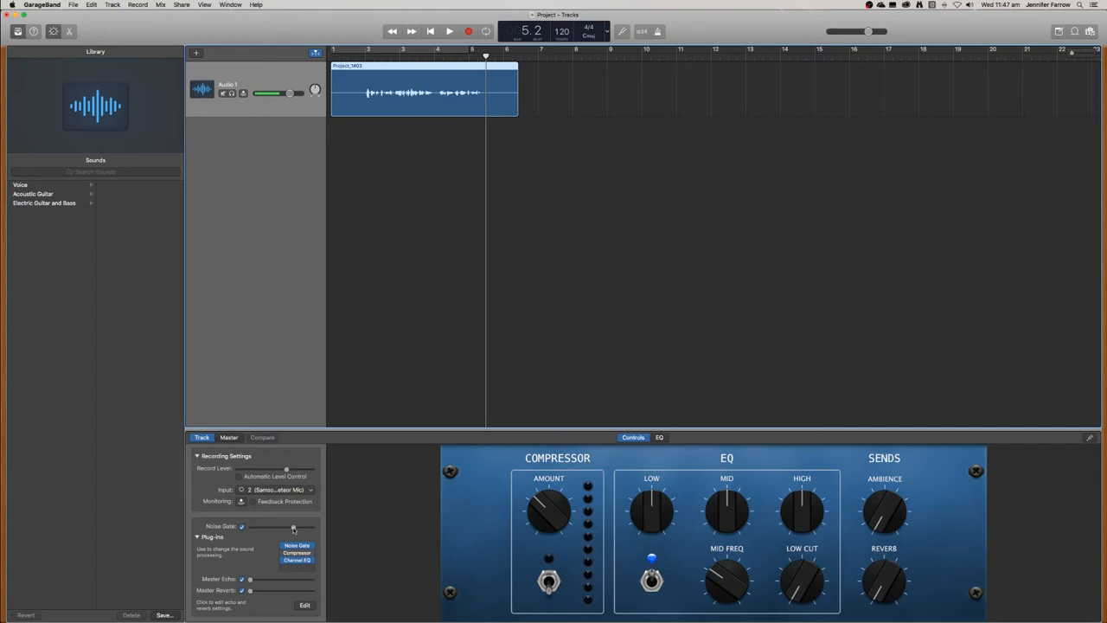
Step: Drag the Noise Gate threshold slider until it reads -40 dB
{"action": "left_click_drag", "start_coordinate": [292, 526], "coordinate": [289, 526]}
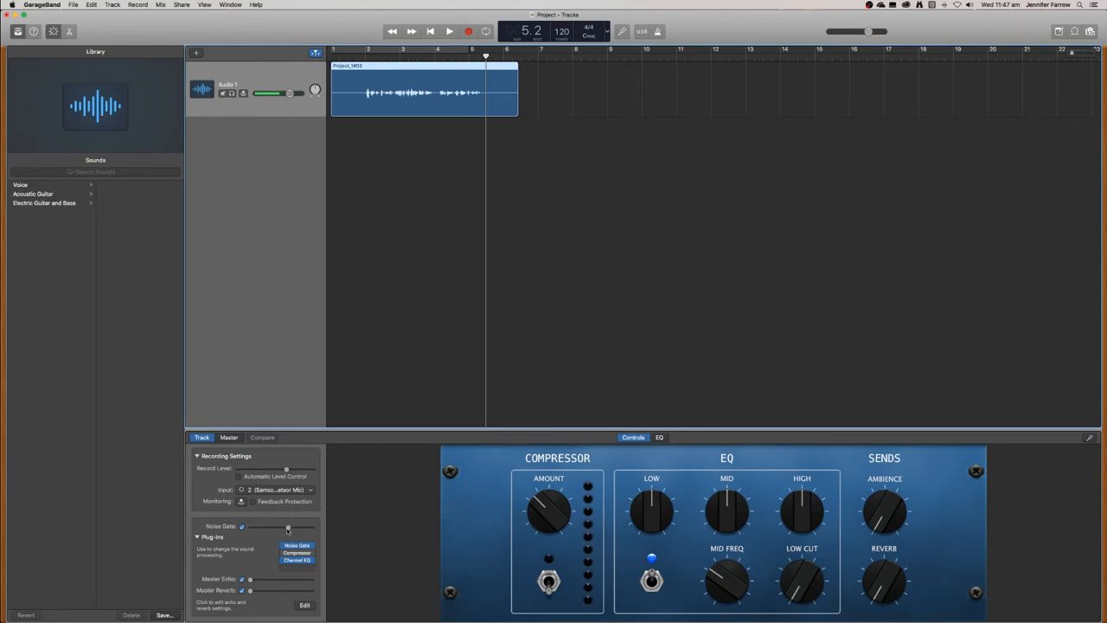
{"action": "key", "text": "return"}
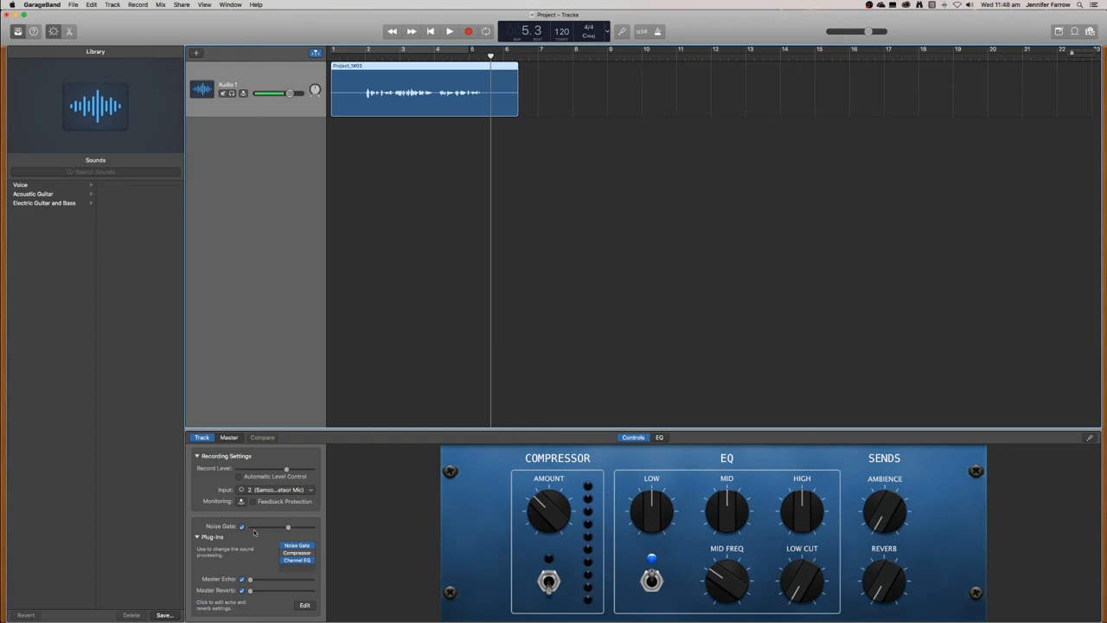
{"action": "left_click_drag", "start_coordinate": [243, 527], "coordinate": [290, 527]}
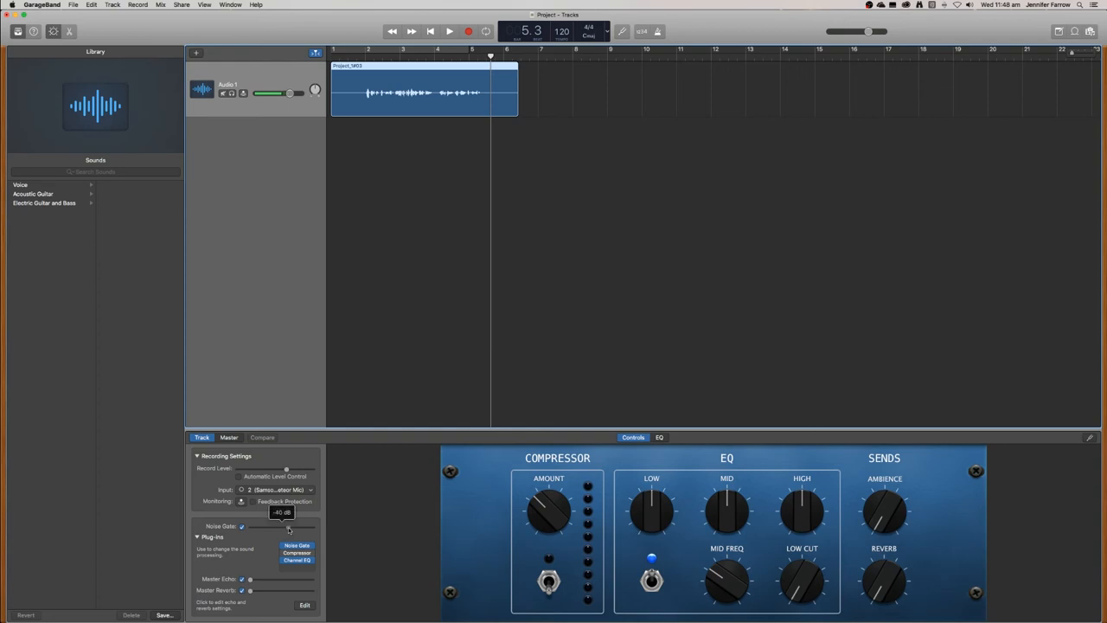